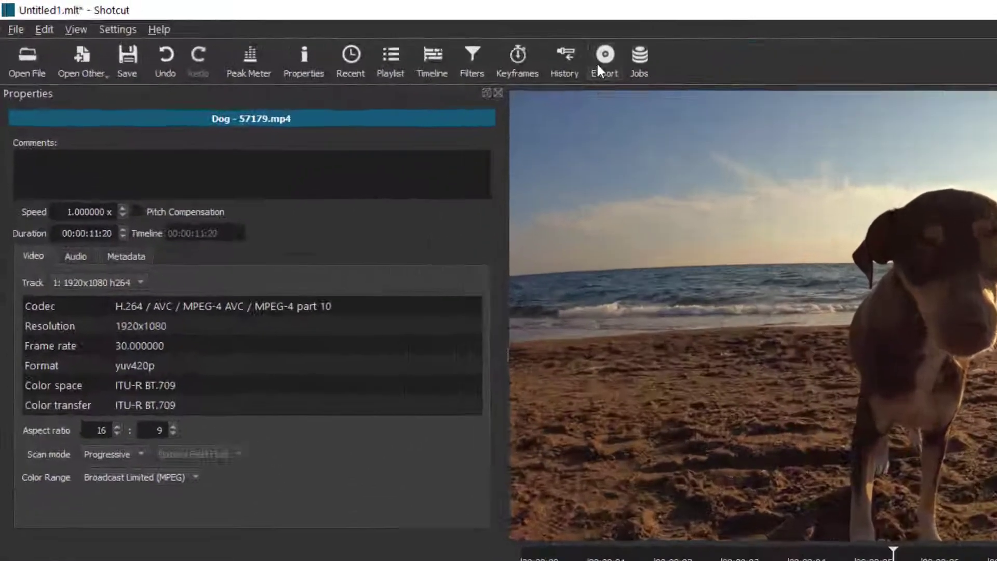
- Switch from the clip's properties to Export and select the Stock YouTube preset after H.264 High Profile
{"action": "left_click", "coordinate": [604, 61]}
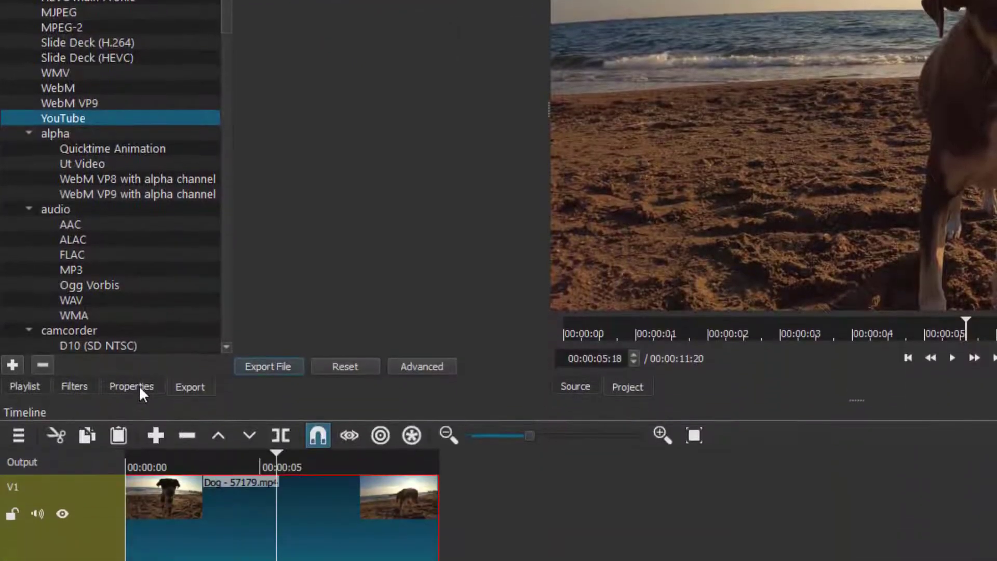
{"action": "left_click", "coordinate": [131, 387]}
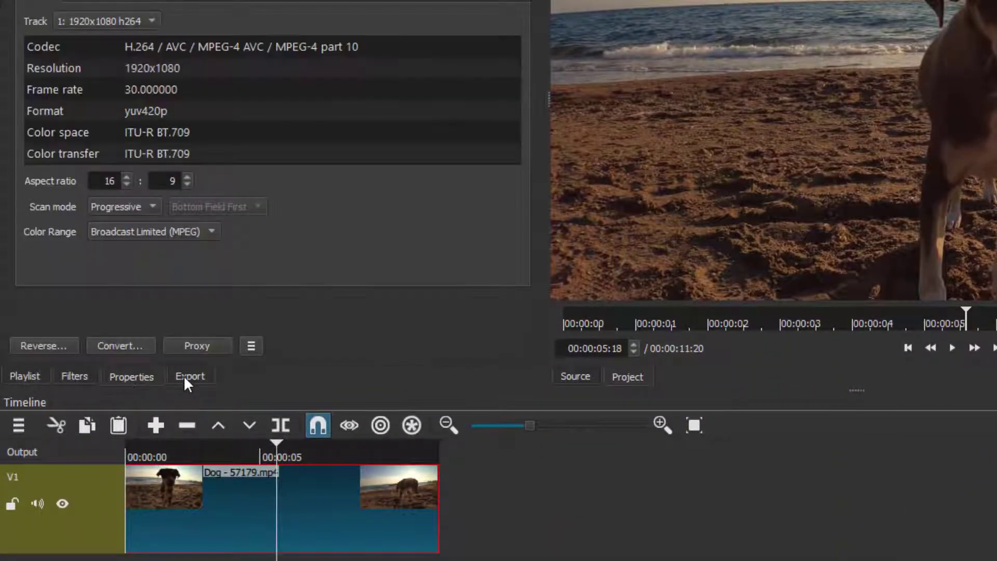
{"action": "left_click", "coordinate": [189, 376]}
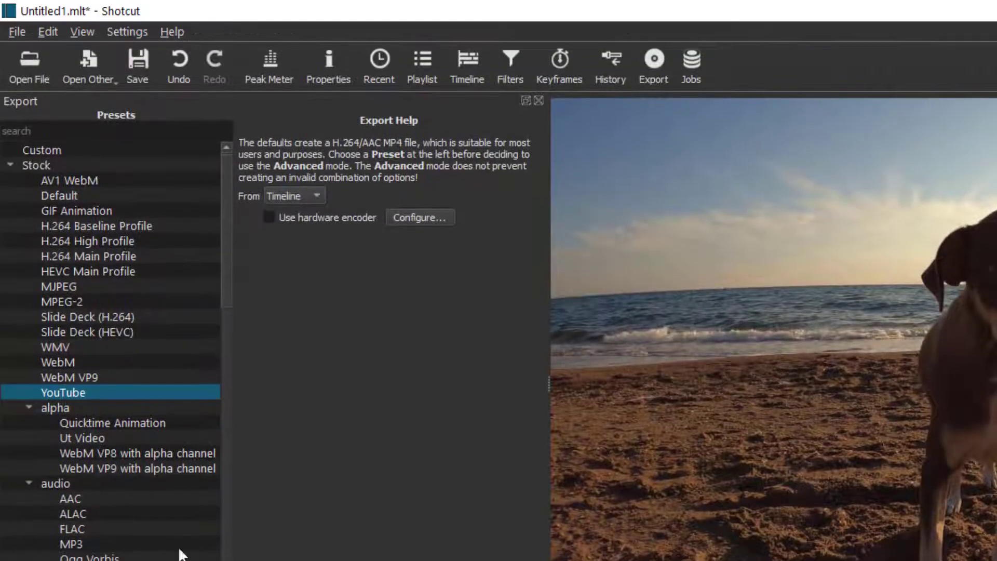
{"action": "left_click", "coordinate": [96, 242]}
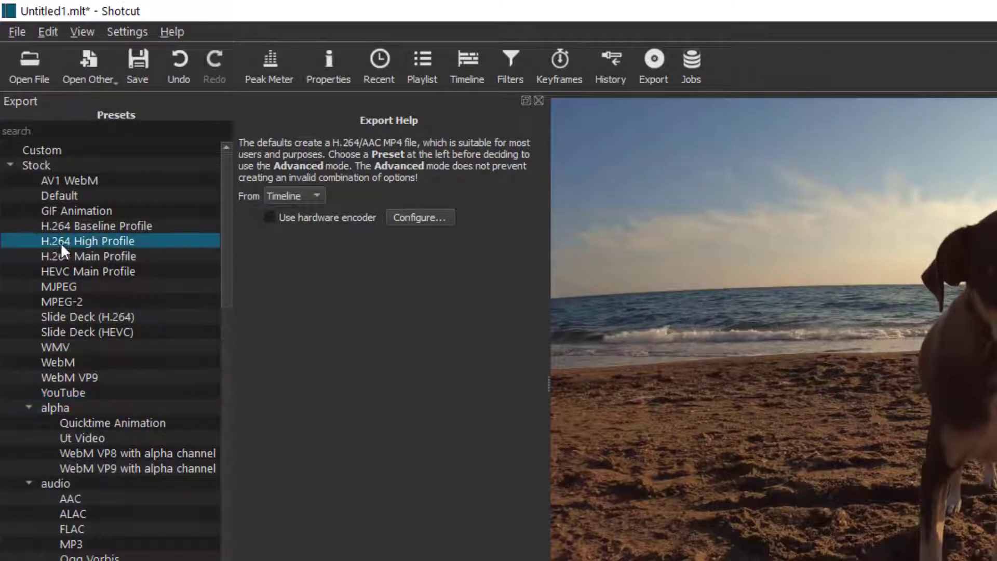
{"action": "mouse_move", "coordinate": [56, 419]}
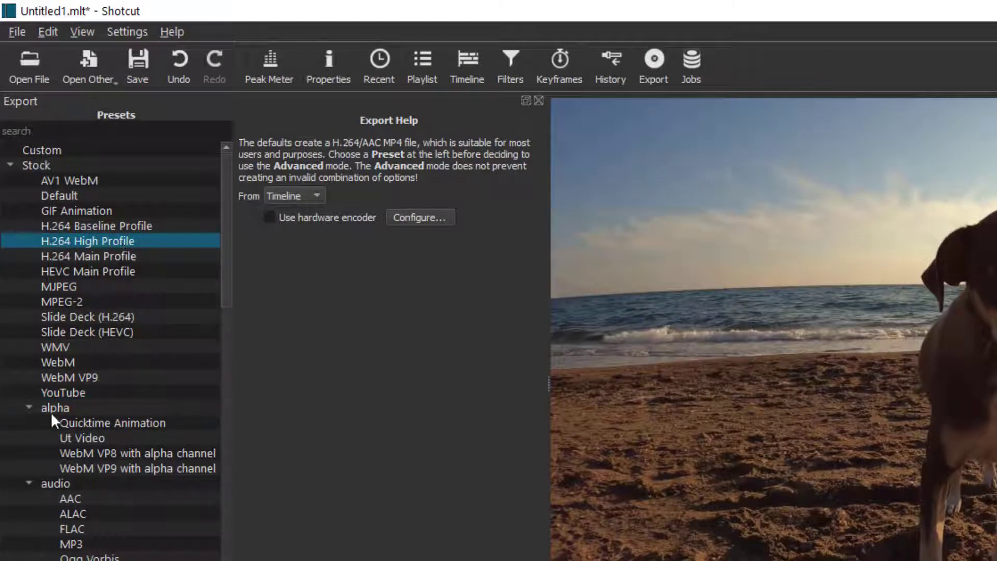
{"action": "left_click", "coordinate": [62, 391]}
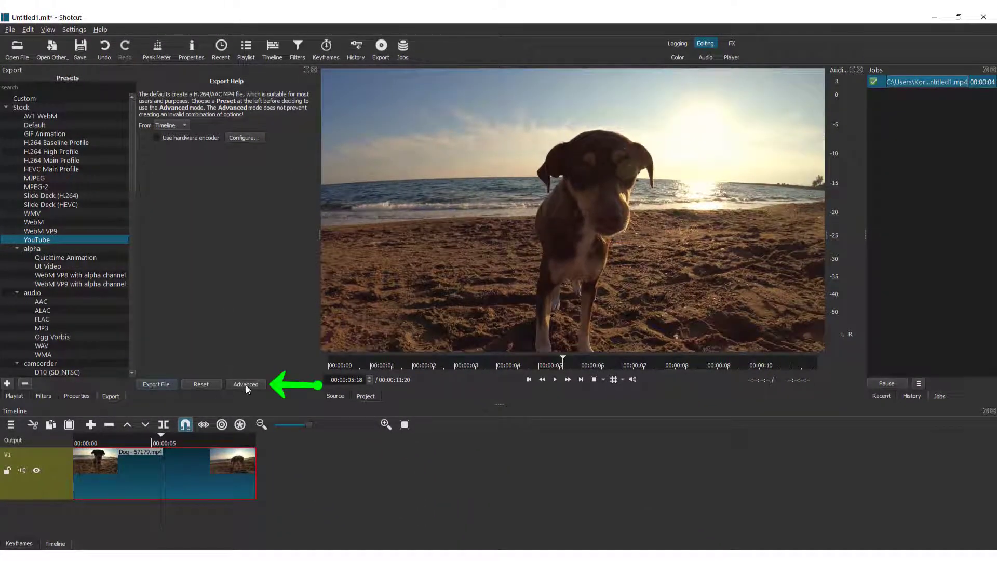
- Reveal the Advanced export options and review the Codec and Other encoder settings
{"action": "left_click", "coordinate": [245, 384]}
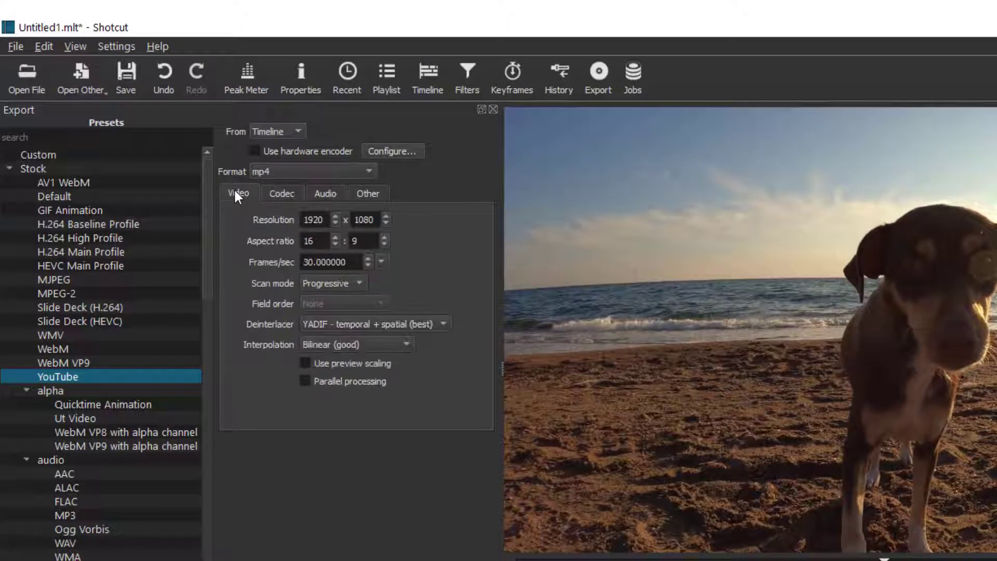
{"action": "mouse_move", "coordinate": [290, 242]}
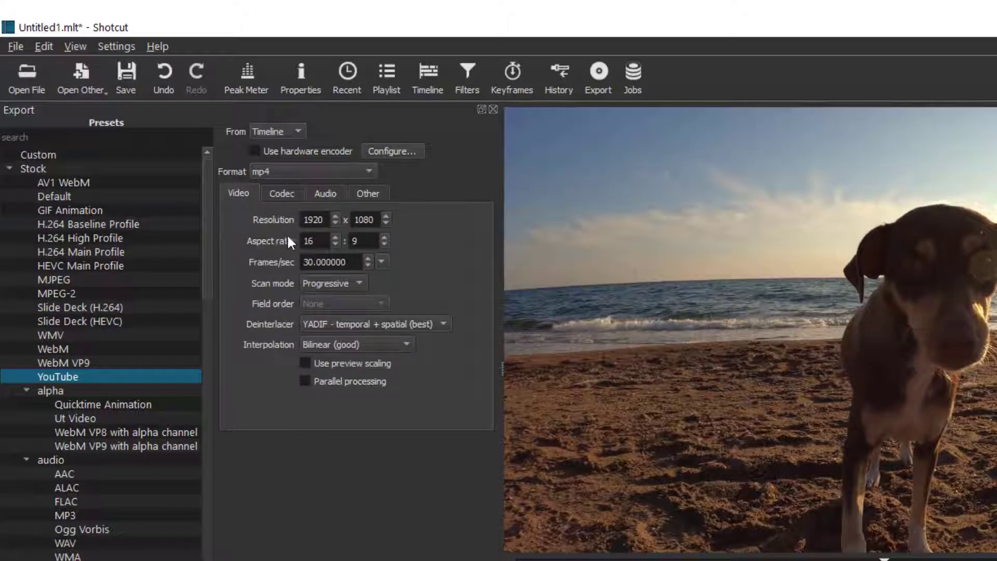
{"action": "left_click", "coordinate": [281, 193]}
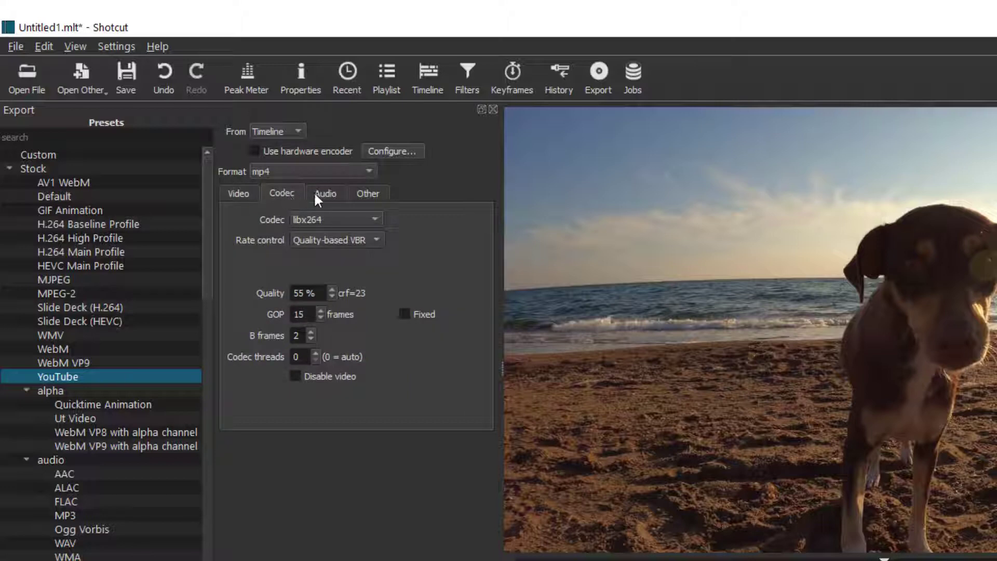
{"action": "left_click", "coordinate": [368, 193]}
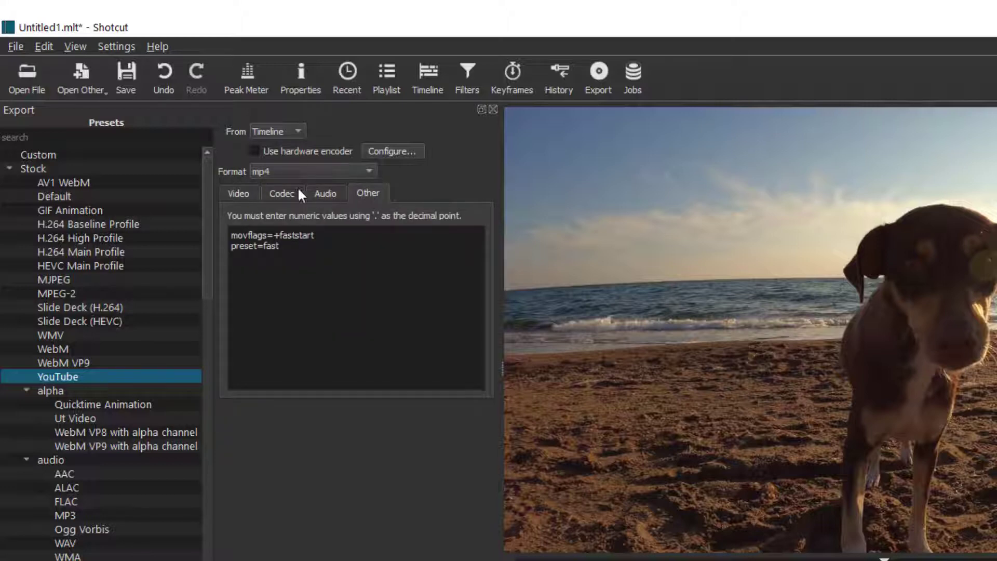
- Browse the Format list, keep mp4, and show the Video settings again
{"action": "left_click", "coordinate": [368, 170]}
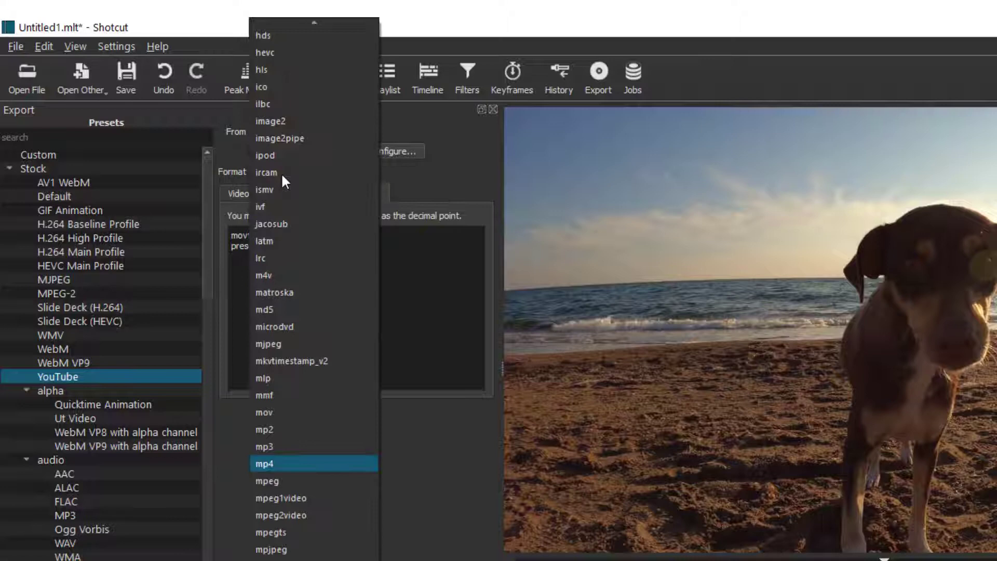
{"action": "scroll", "scroll_direction": "up", "scroll_amount": 3}
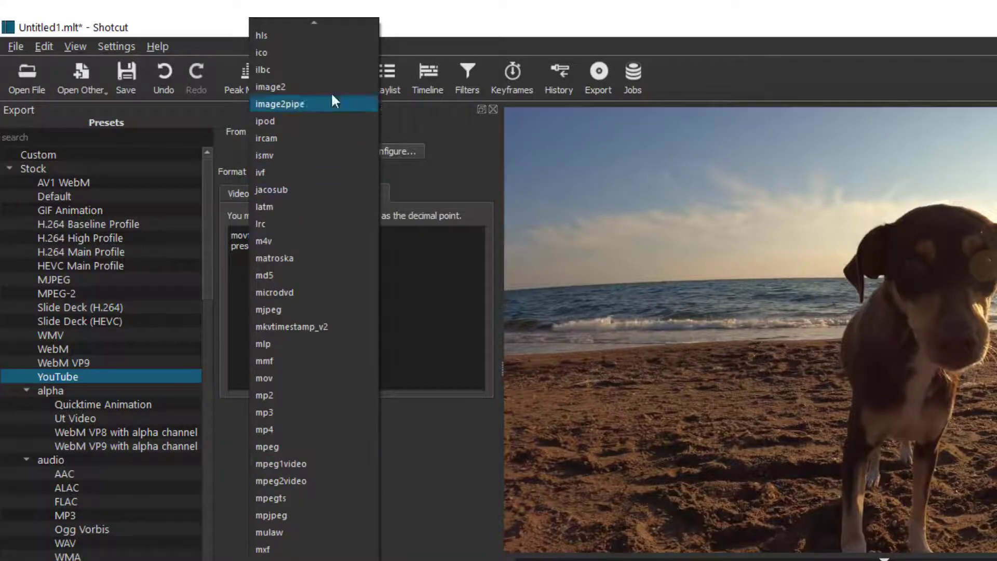
{"action": "left_click", "coordinate": [262, 429]}
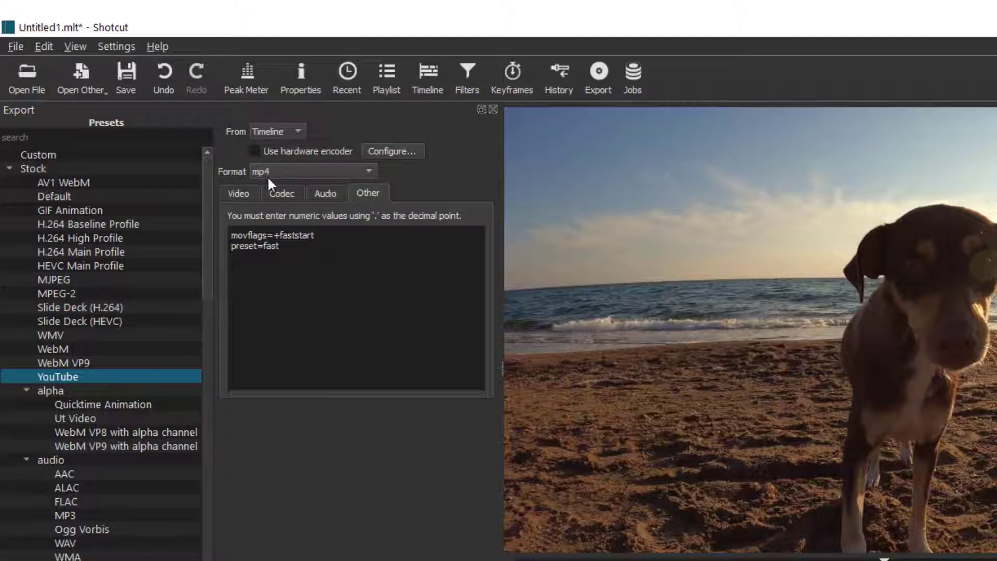
{"action": "left_click", "coordinate": [239, 194]}
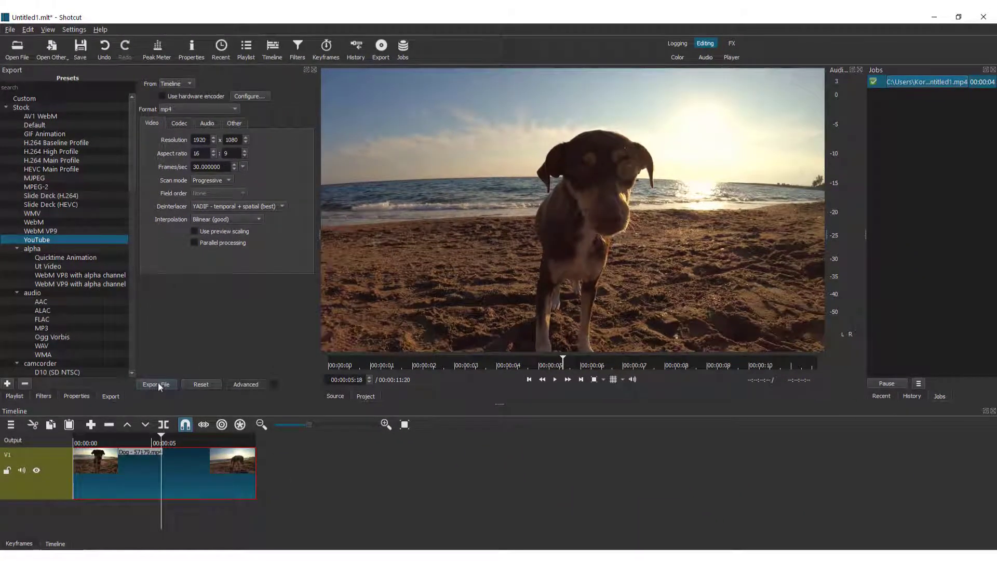
- Export the timeline as dog.mp4 and bring up the finished job's Open Folder option
{"action": "left_click", "coordinate": [156, 384]}
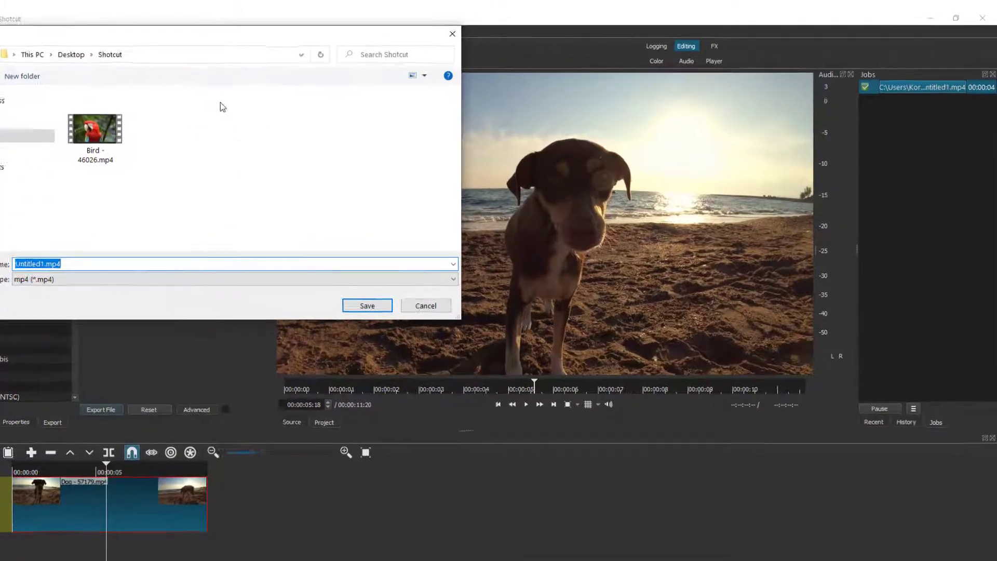
{"action": "left_click", "coordinate": [366, 305]}
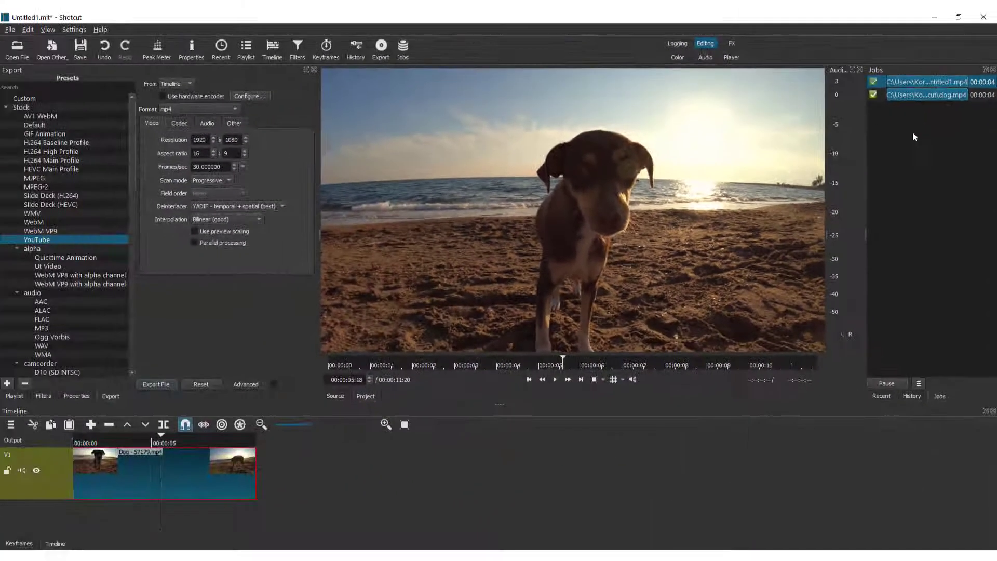
{"action": "right_click", "coordinate": [925, 95]}
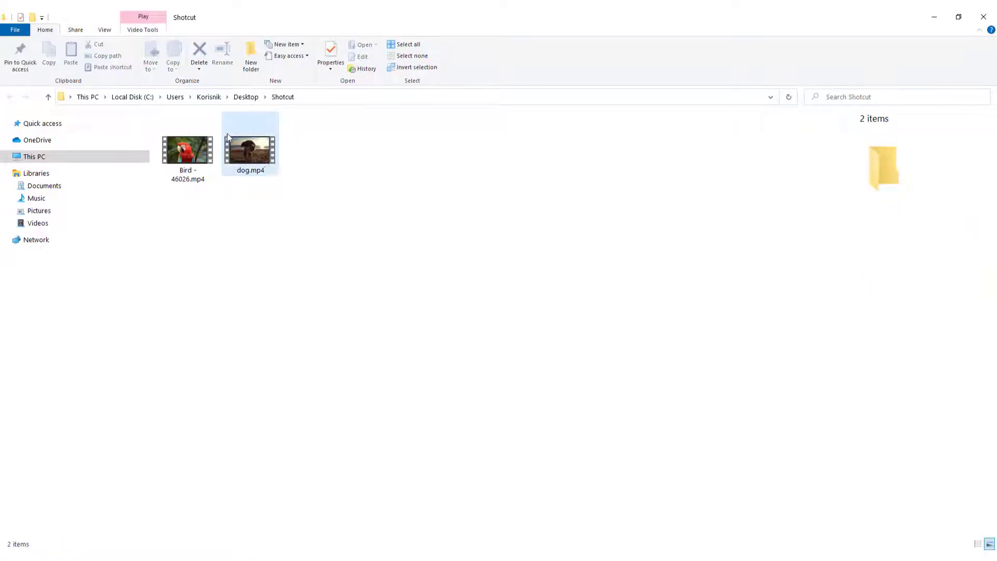
- Select dog.mp4 to show its details: 11 s, 14.0 MB, 1920x1080 at 30 fps
{"action": "left_click", "coordinate": [250, 150]}
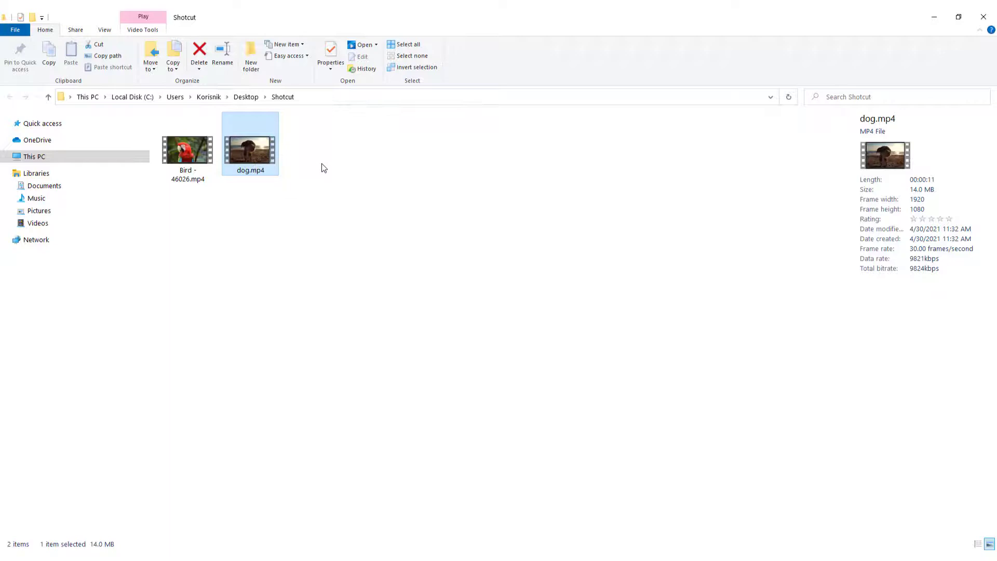
{"action": "mouse_move", "coordinate": [329, 176]}
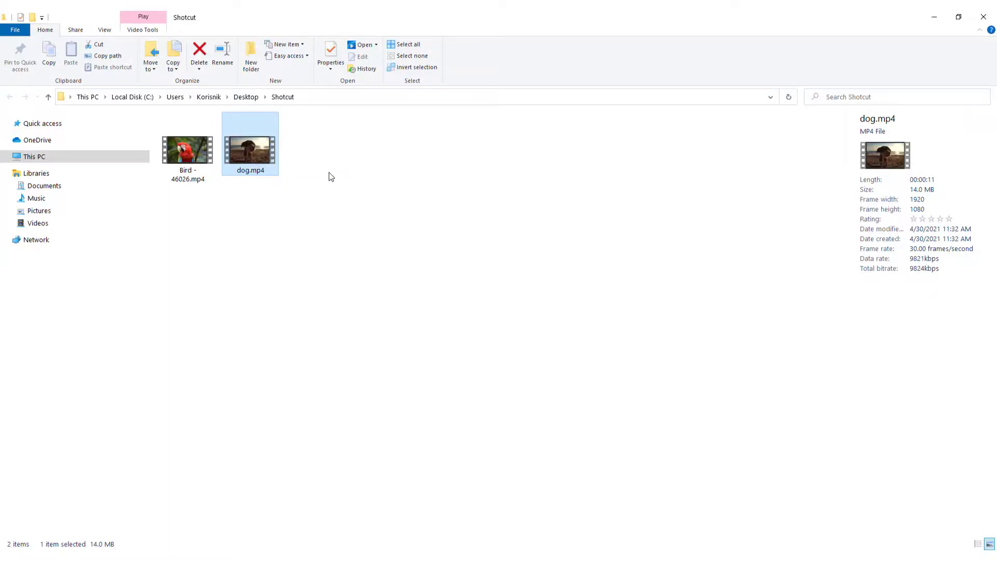